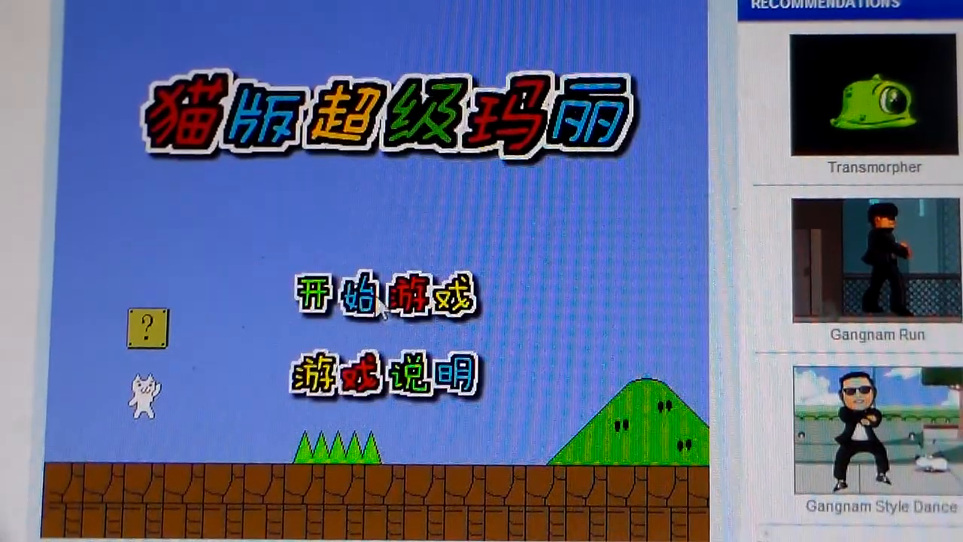
Step: Start a new game from the Cat Mario title screen, entering level one
click(386, 295)
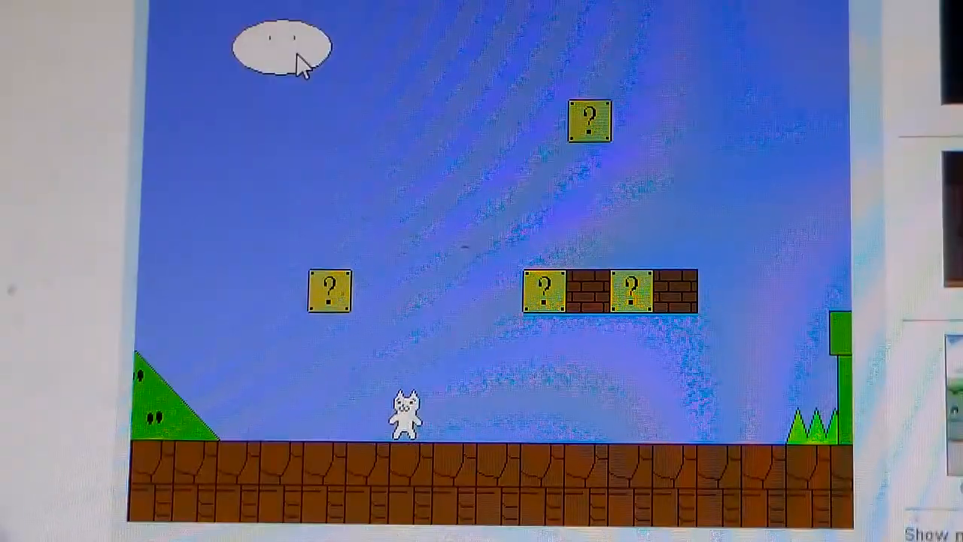
Step: Run the white cat leftward along the ground beneath the first question blocks
key(left)
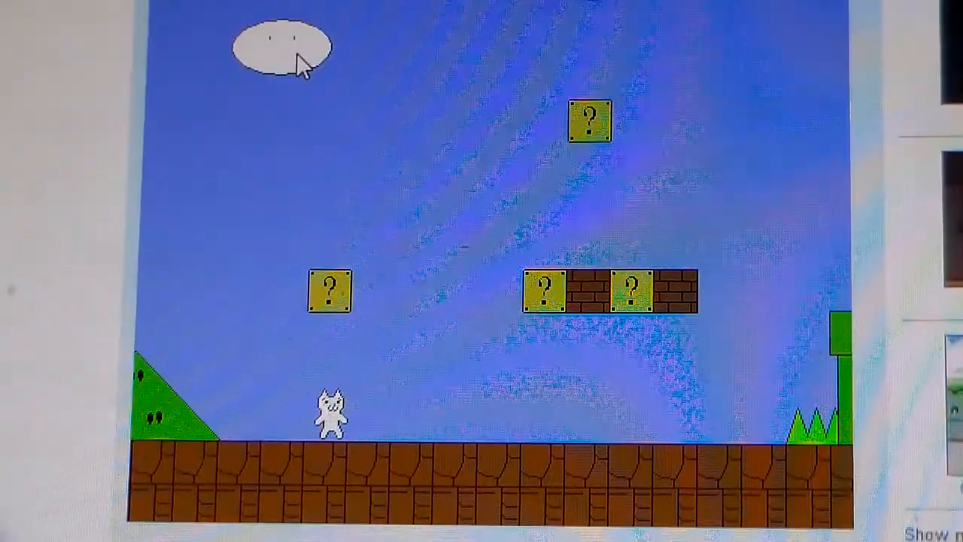